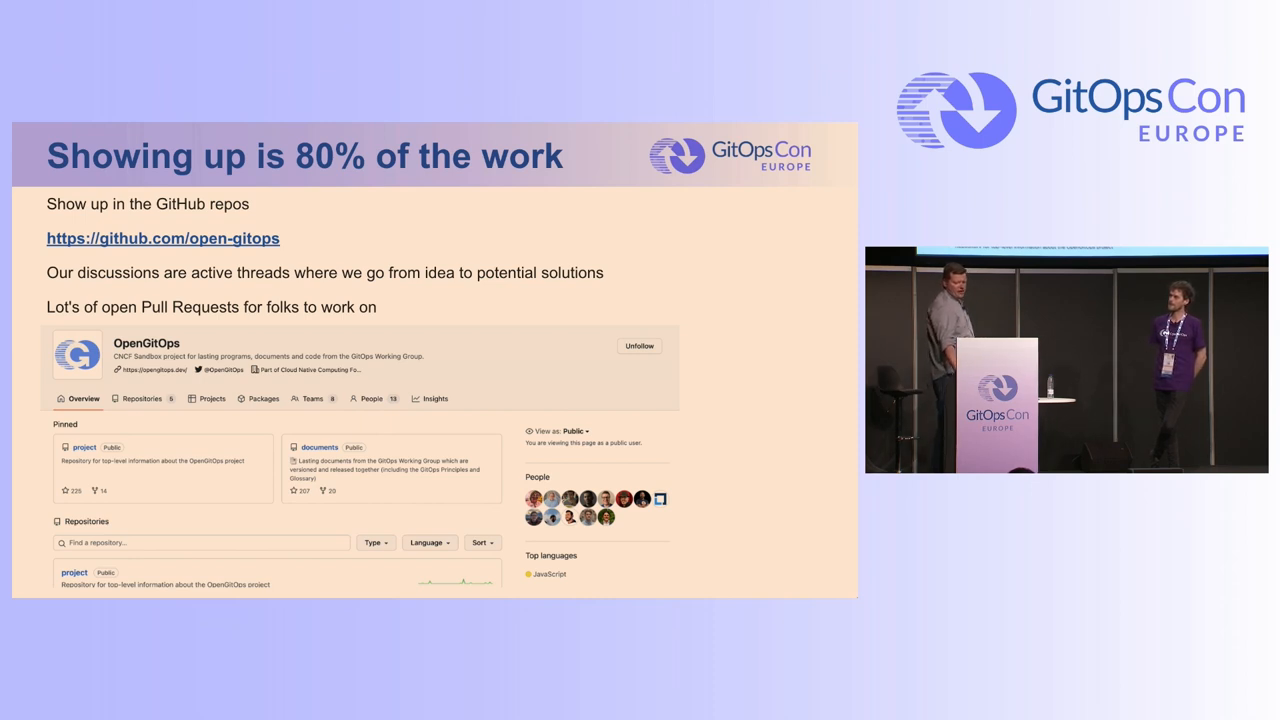
key(Right)
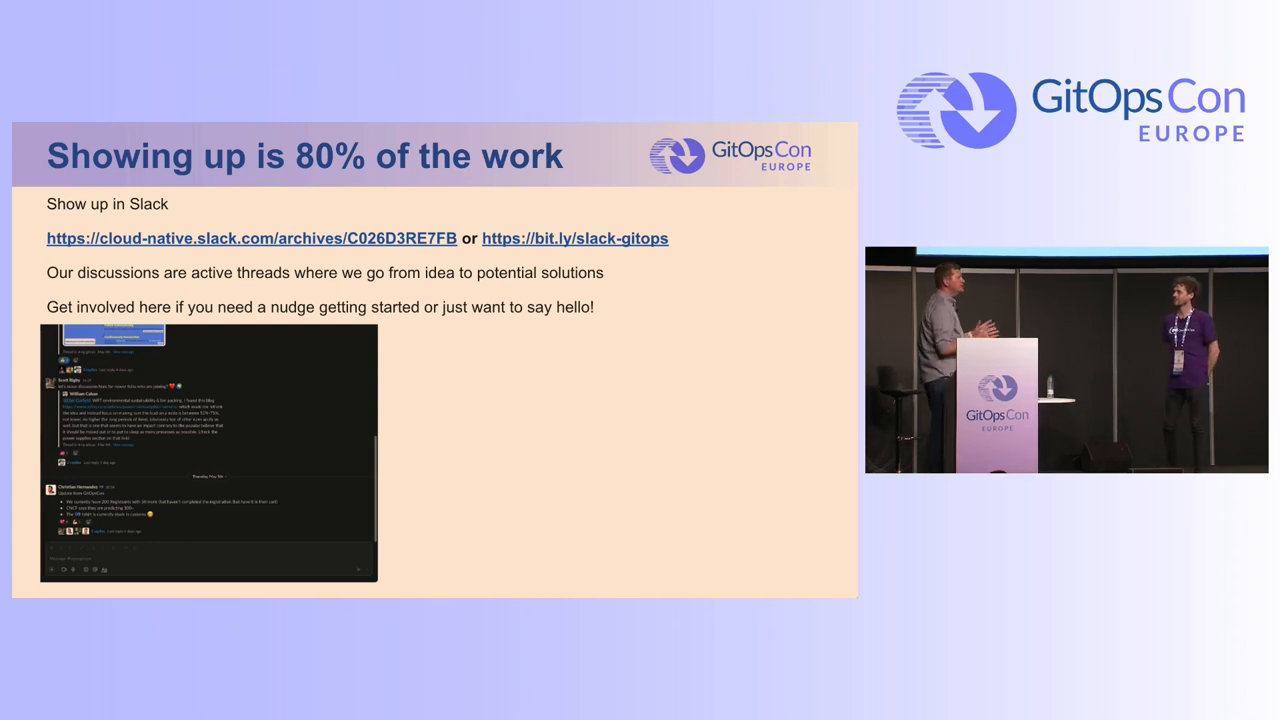